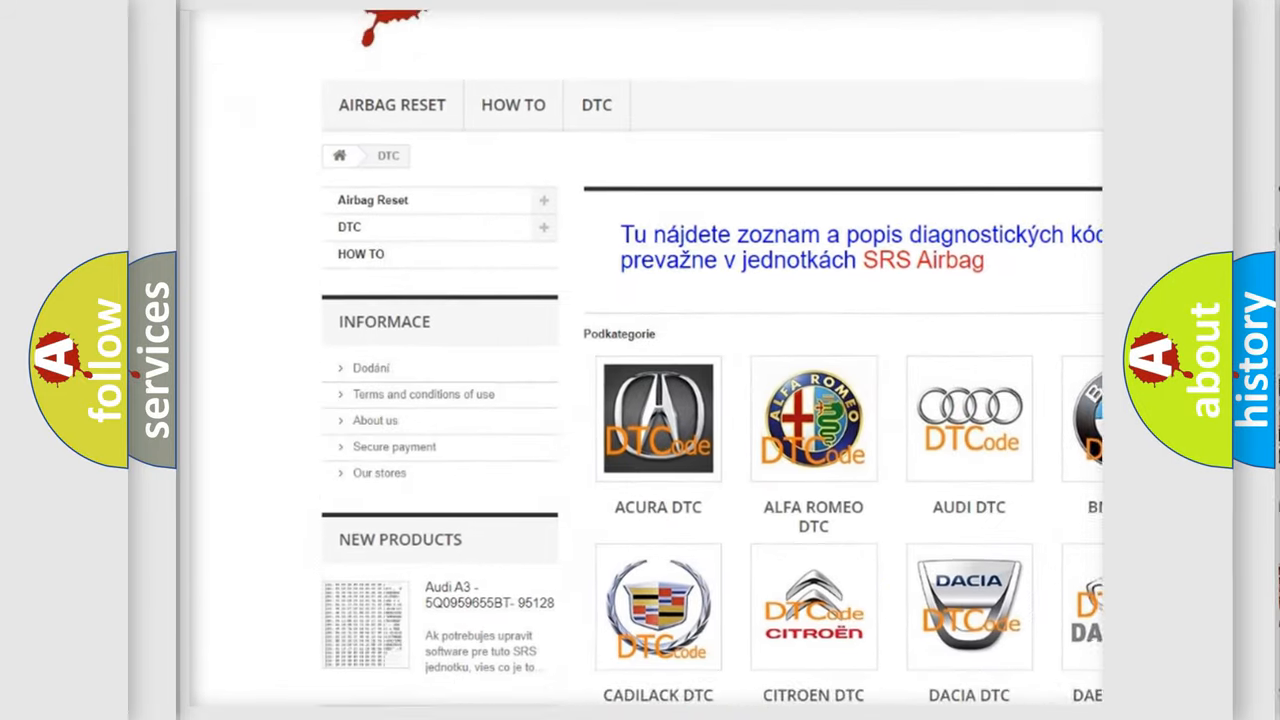
pyautogui.scroll(-3)
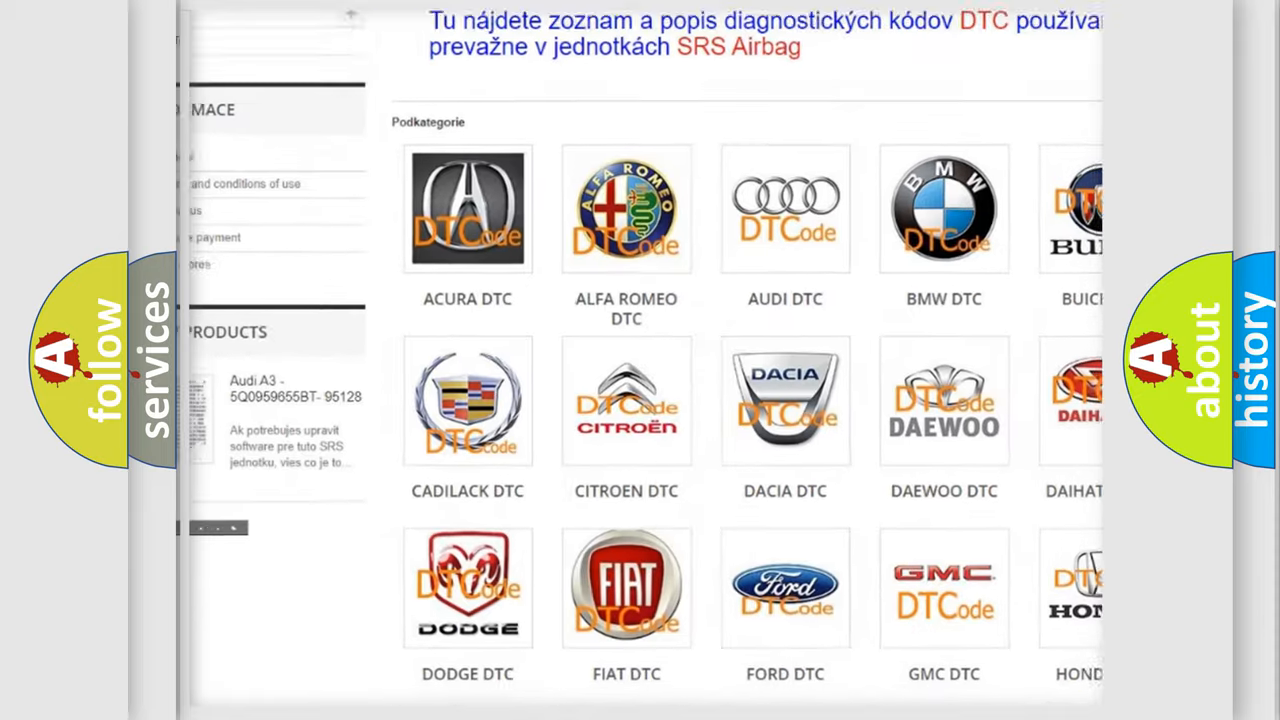
pyautogui.scroll(-3)
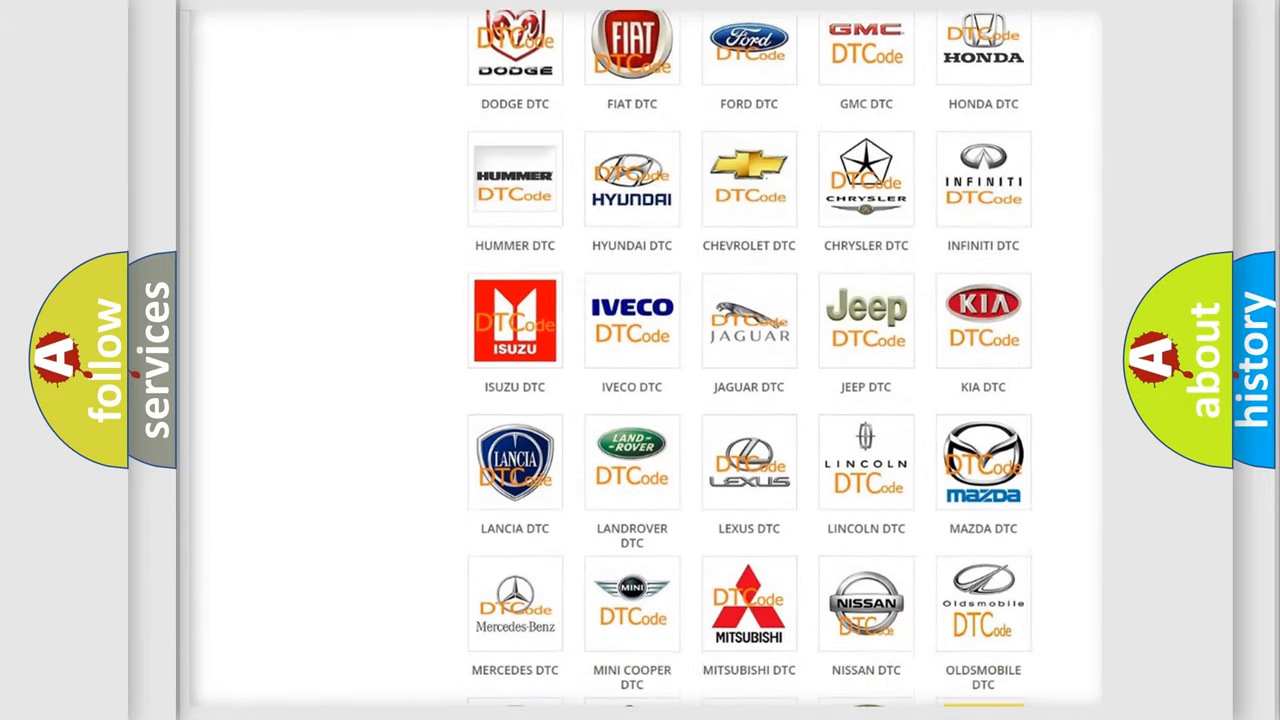
pyautogui.scroll(-3)
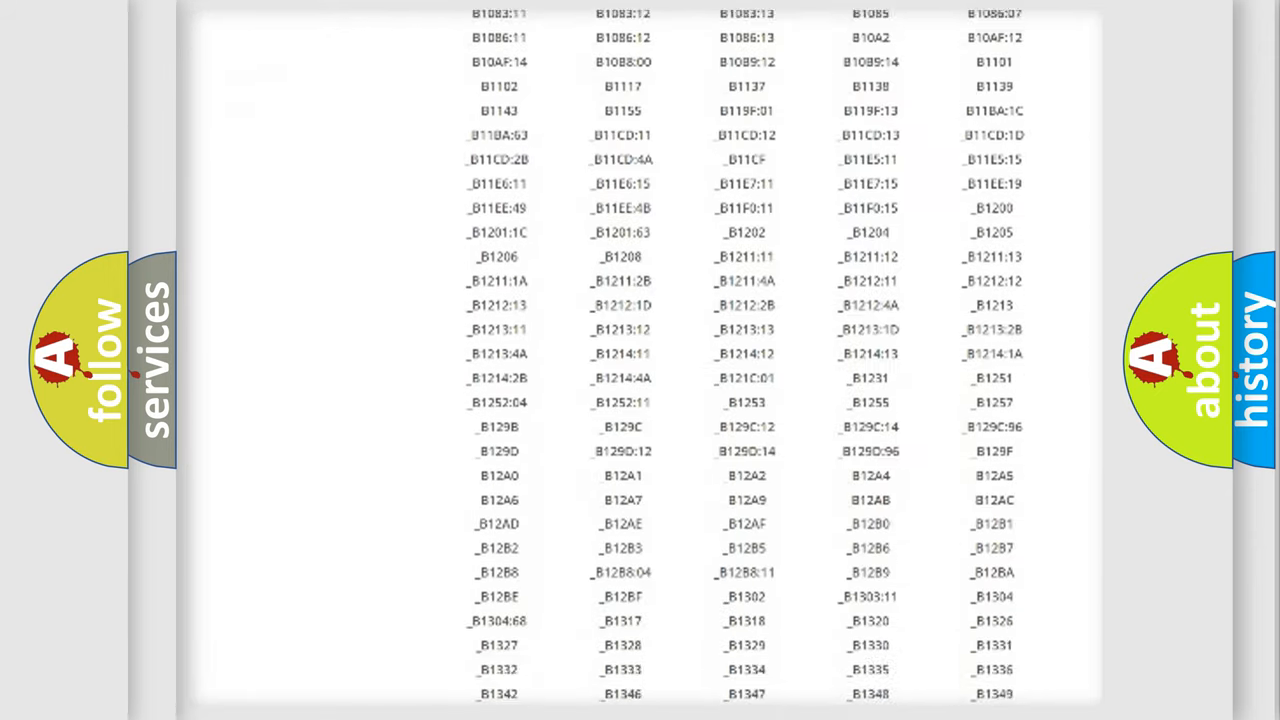
pyautogui.scroll(-3)
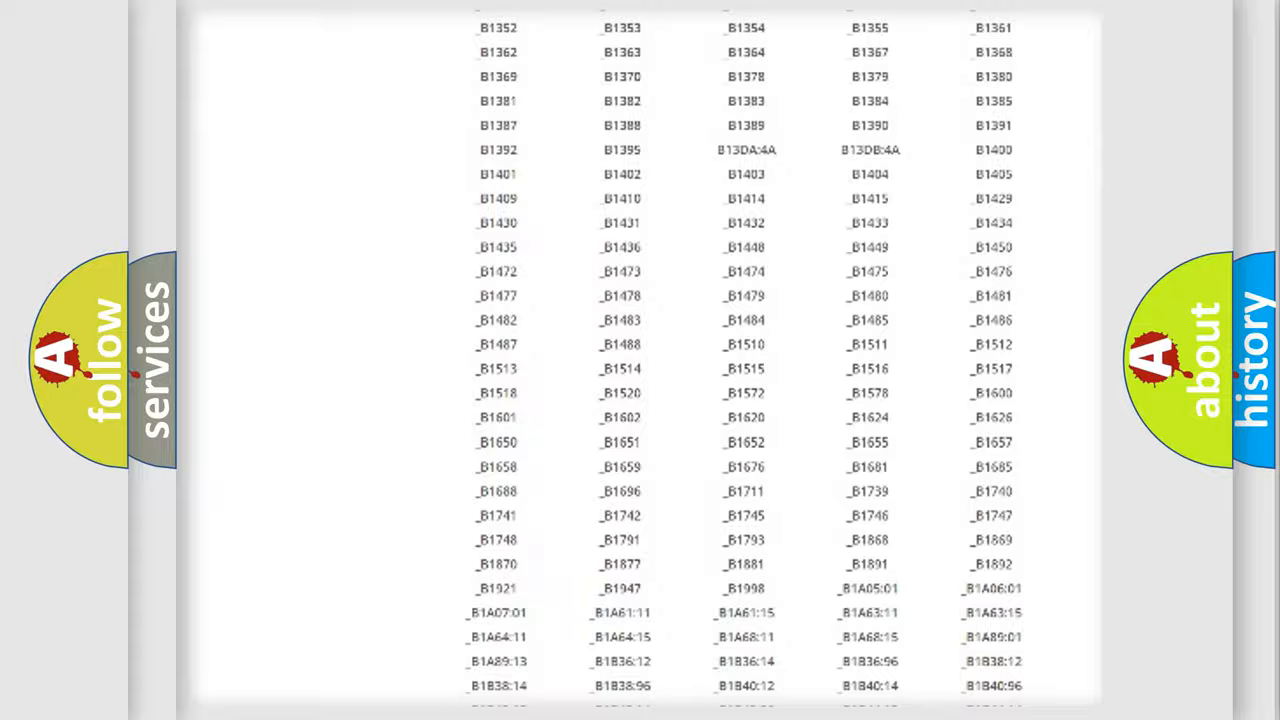